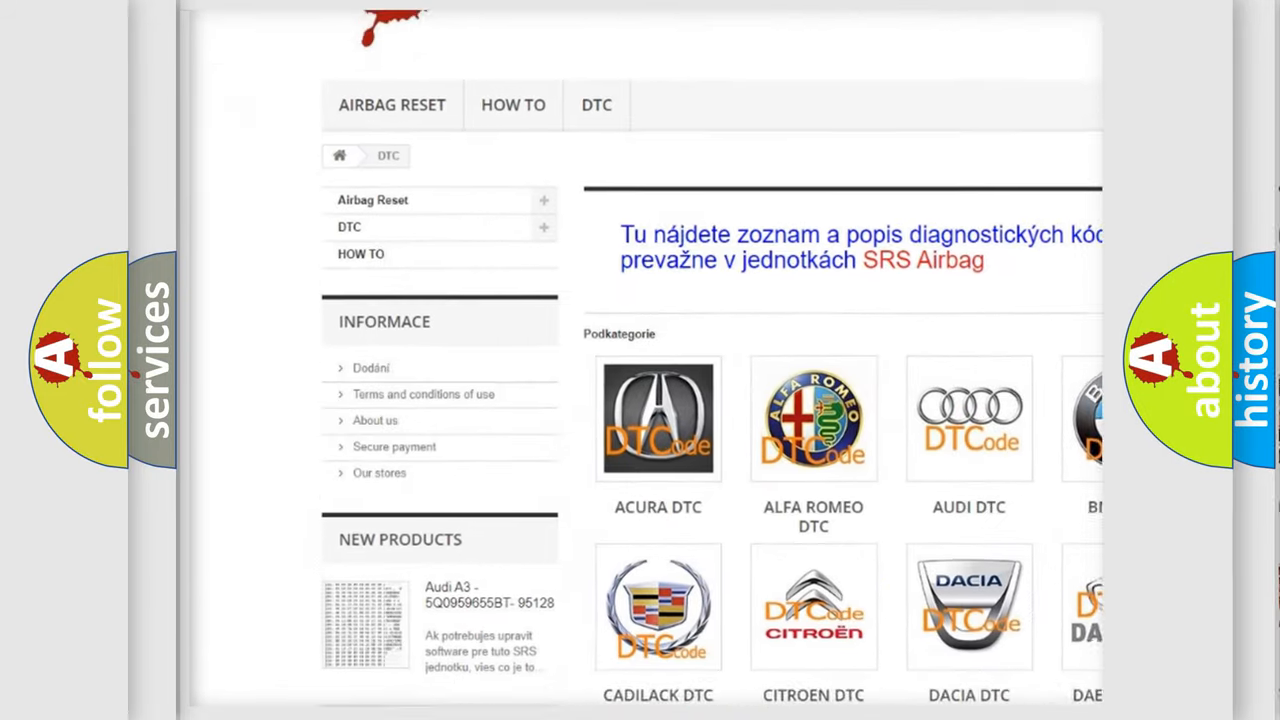
pyautogui.scroll(-3)
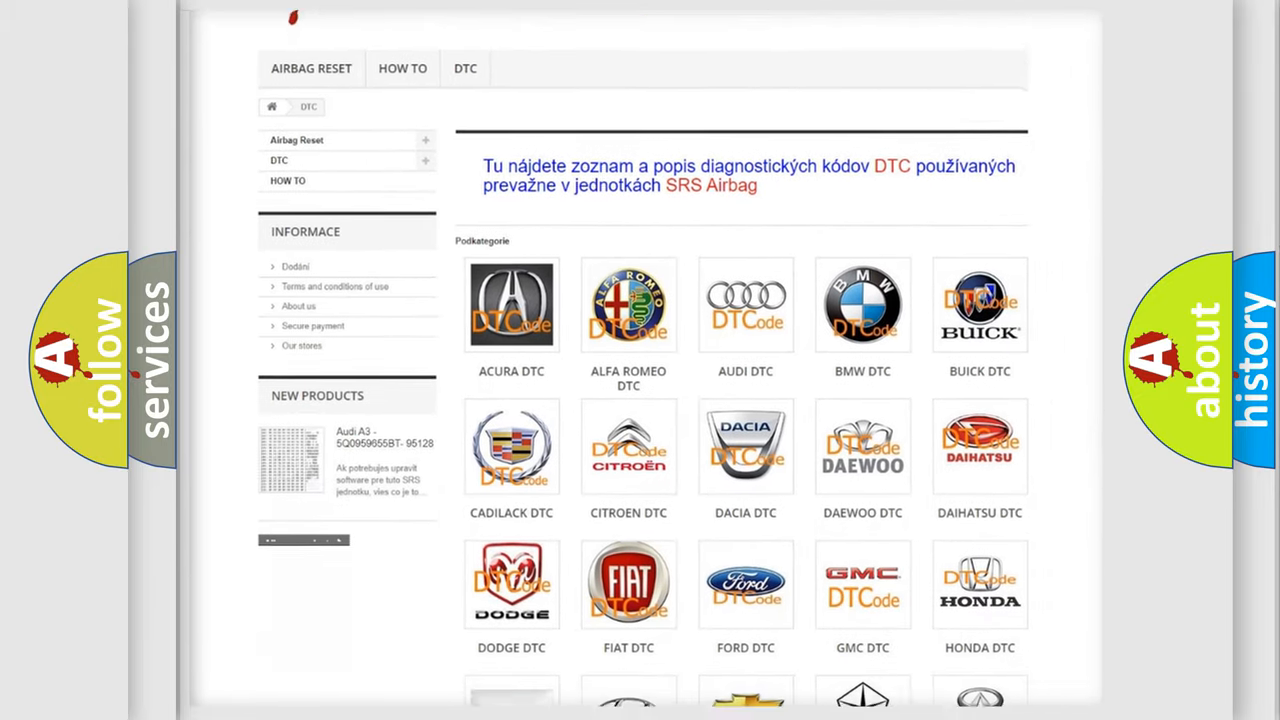
pyautogui.scroll(-3)
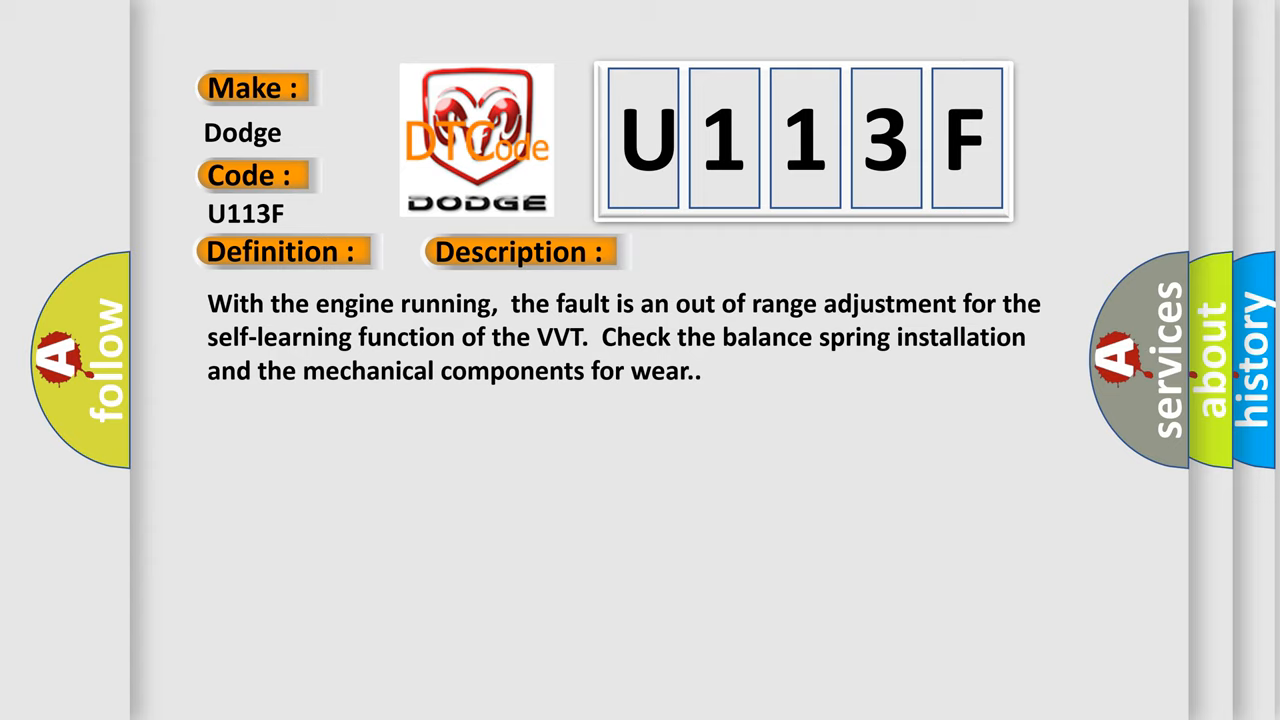
pyautogui.click(736, 252)
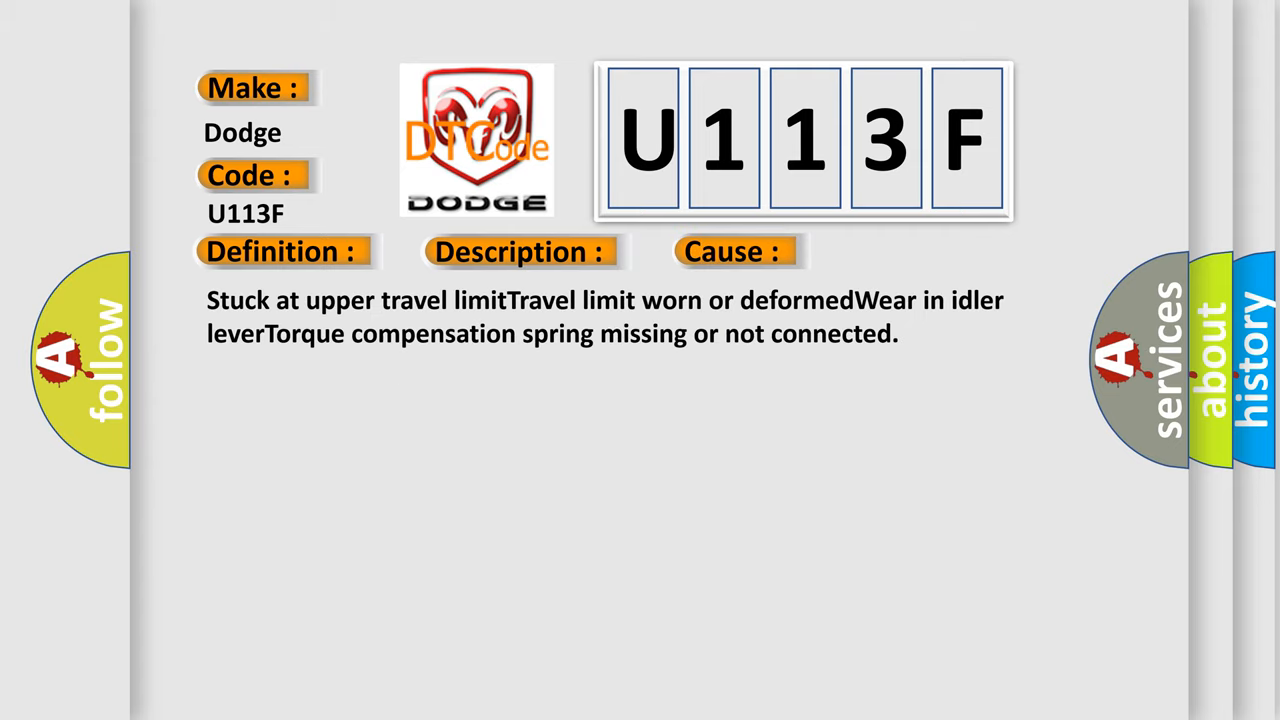